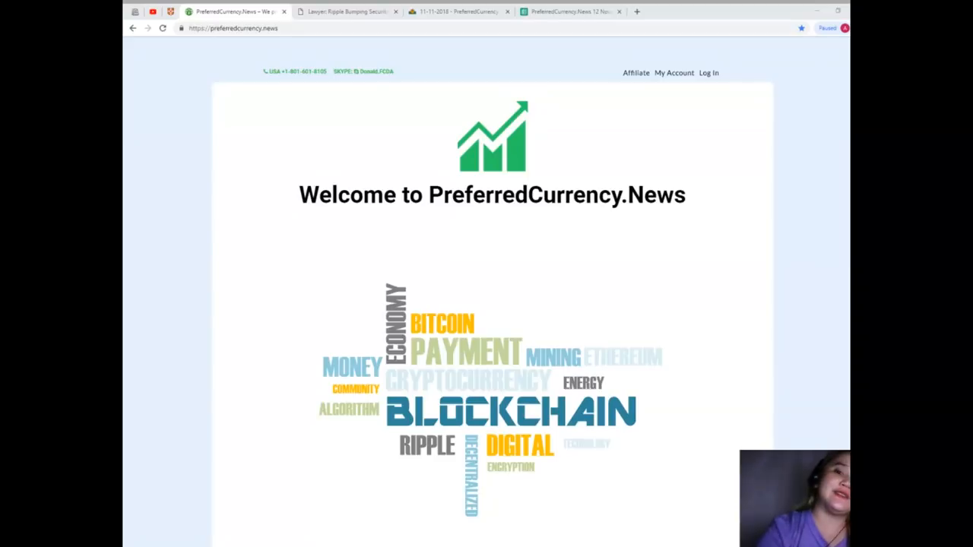
Step: Switch to the 'Lawyer: Ripple Bumping Securities…' article tab
{"action": "left_click", "coordinate": [345, 10]}
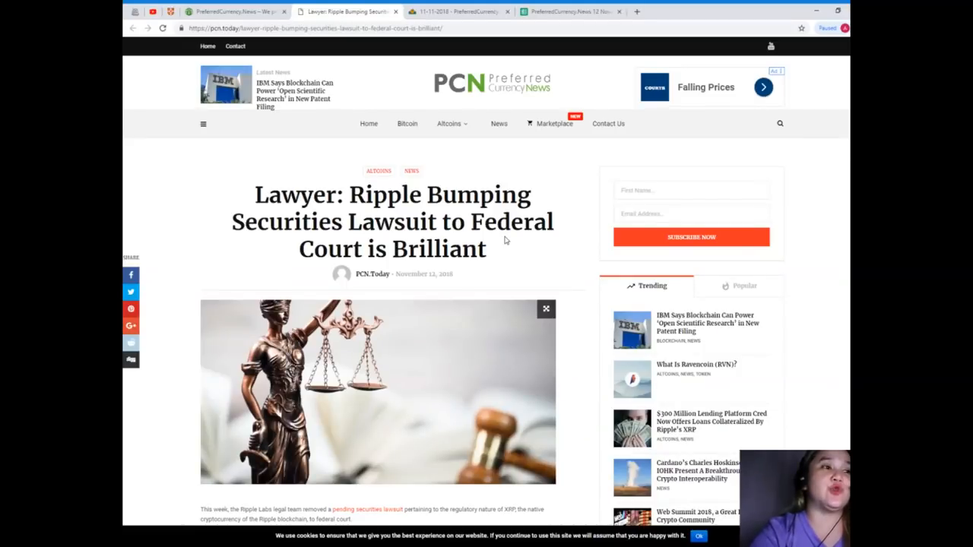
{"action": "mouse_move", "coordinate": [505, 255]}
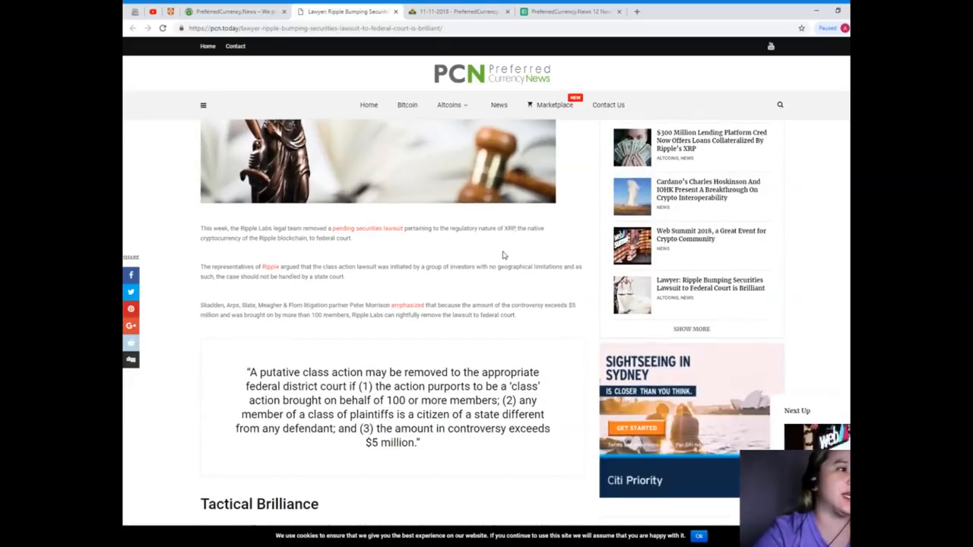
Step: Scroll past the class-action removal quote to the Tactical Brilliance heading
{"action": "scroll", "scroll_direction": "down", "scroll_amount": 3}
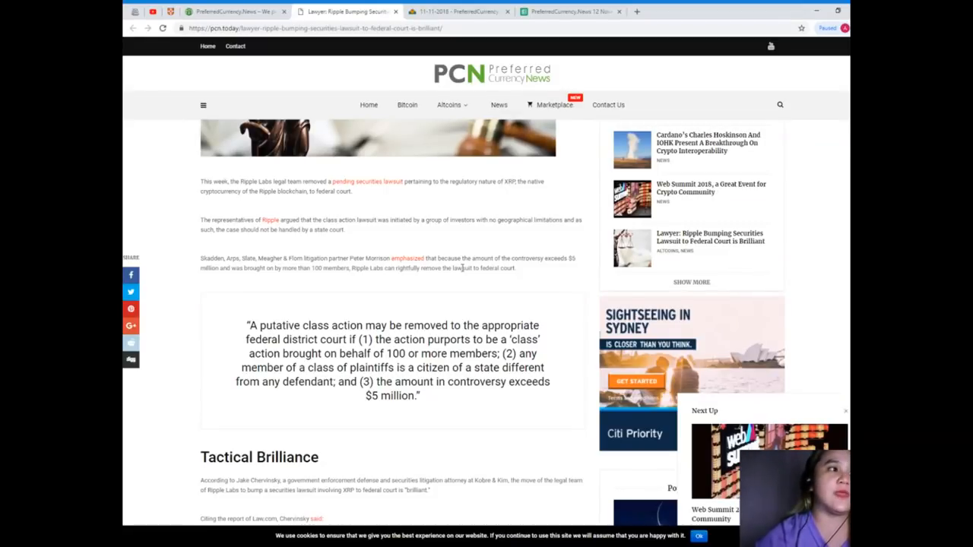
{"action": "scroll", "scroll_direction": "down", "scroll_amount": 3}
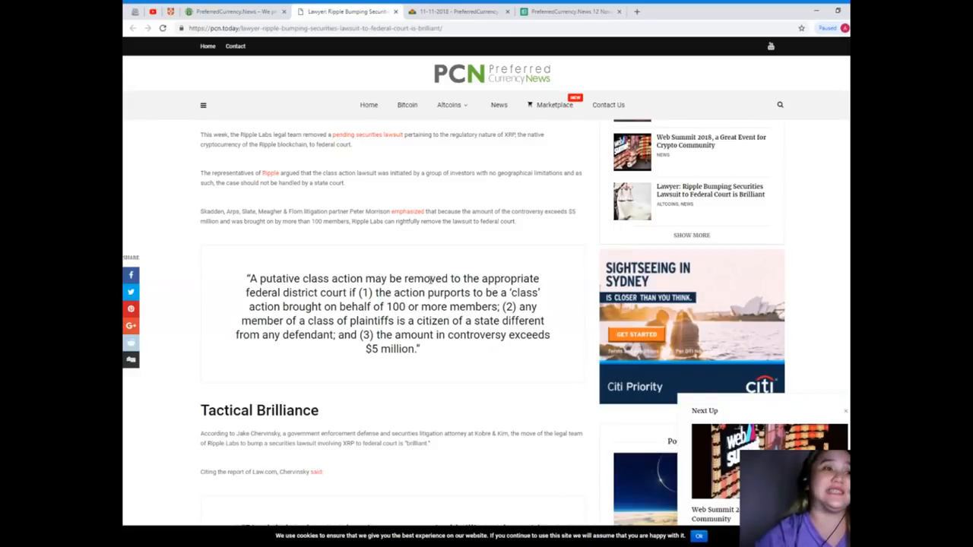
{"action": "scroll", "scroll_direction": "down", "scroll_amount": 3}
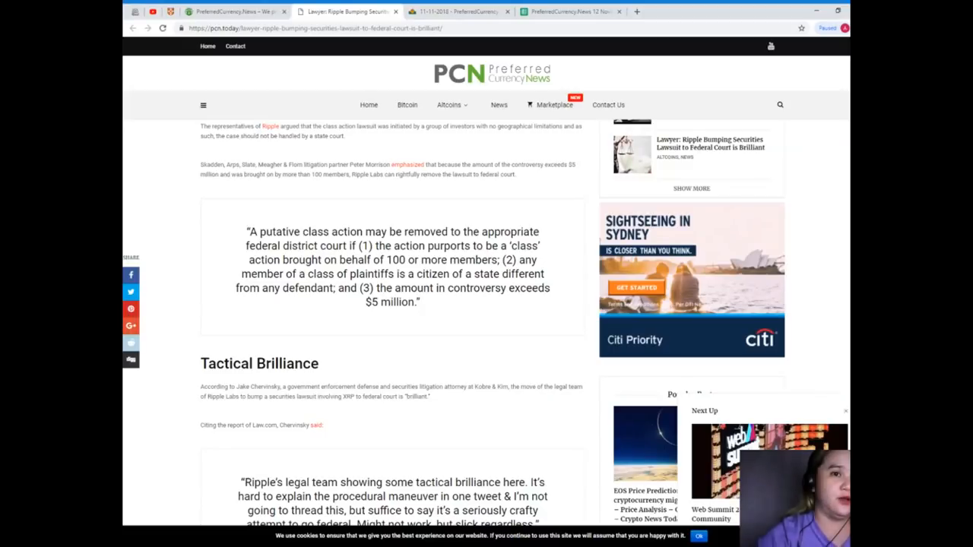
{"action": "scroll", "scroll_direction": "down", "scroll_amount": 3}
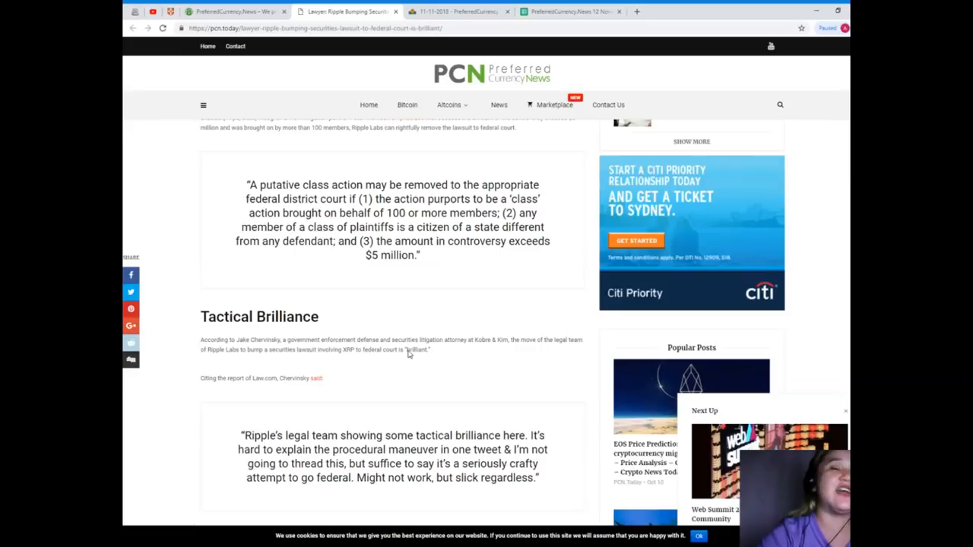
Step: Scroll to Chervinsky's jurisdiction remarks and his embedded tweet on Ripple's federal odds
{"action": "scroll", "scroll_direction": "down", "scroll_amount": 3}
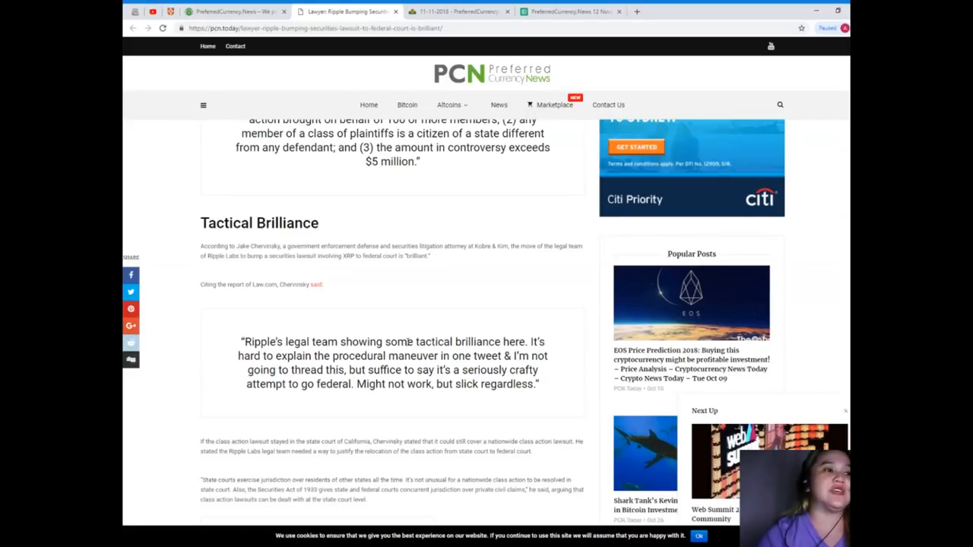
{"action": "scroll", "scroll_direction": "down", "scroll_amount": 3}
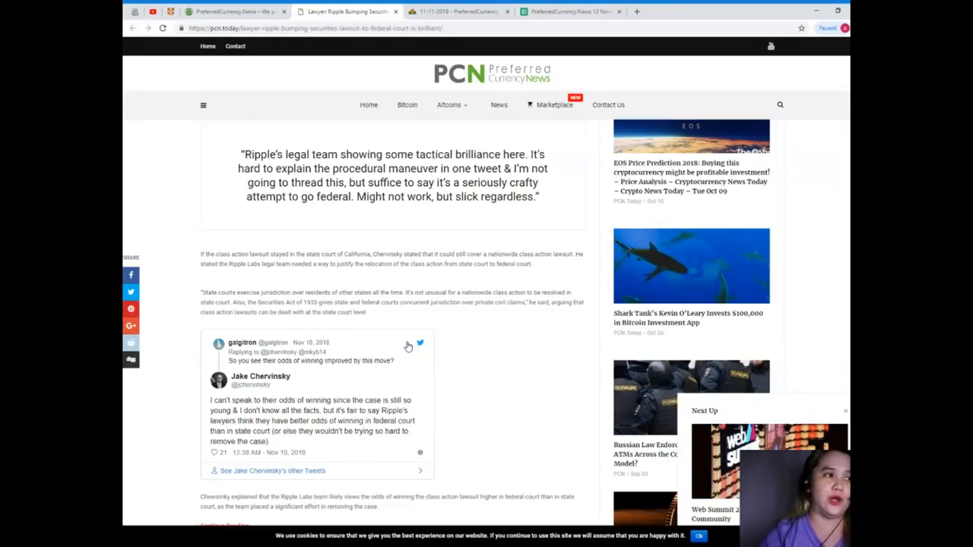
{"action": "scroll", "scroll_direction": "down", "scroll_amount": 3}
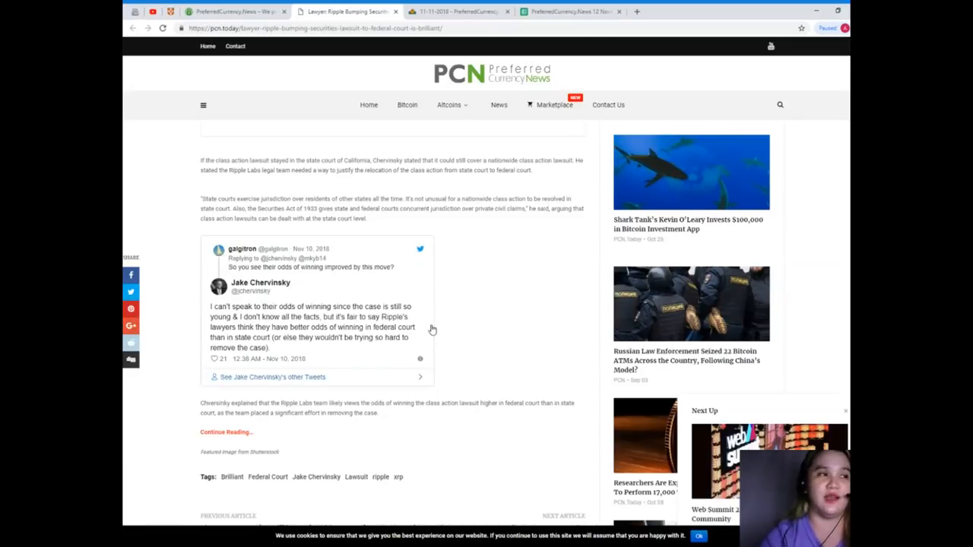
{"action": "scroll", "scroll_direction": "down", "scroll_amount": 3}
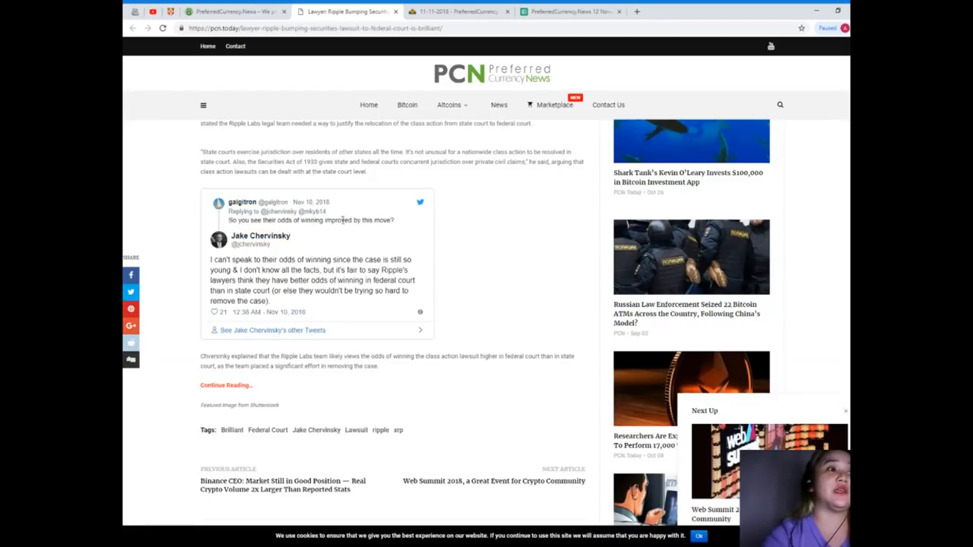
{"action": "scroll", "scroll_direction": "down", "scroll_amount": 3}
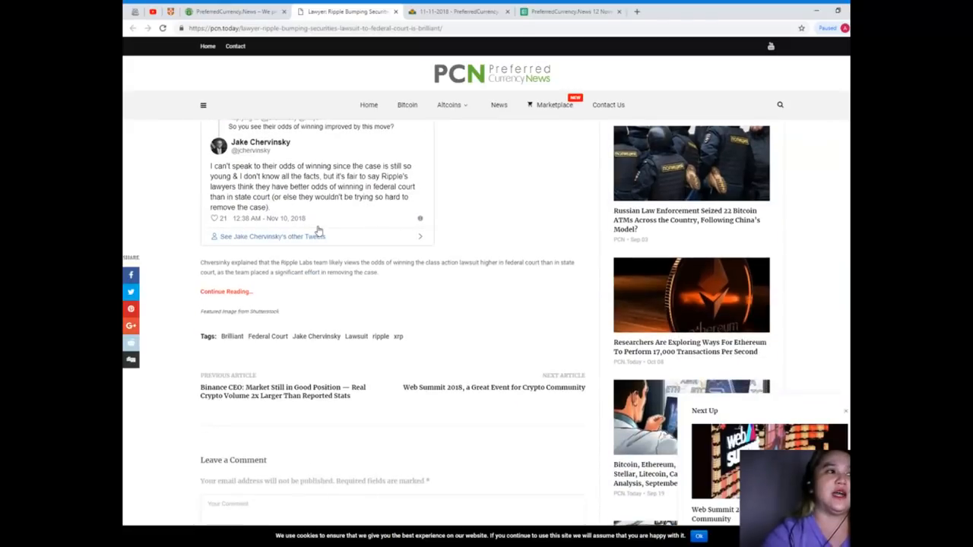
{"action": "scroll", "scroll_direction": "up", "scroll_amount": 3}
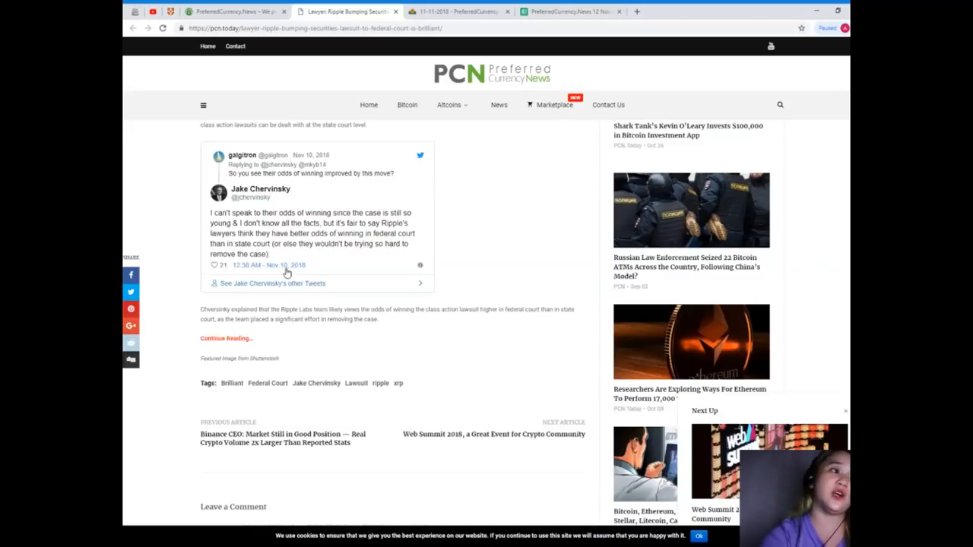
{"action": "mouse_move", "coordinate": [287, 296]}
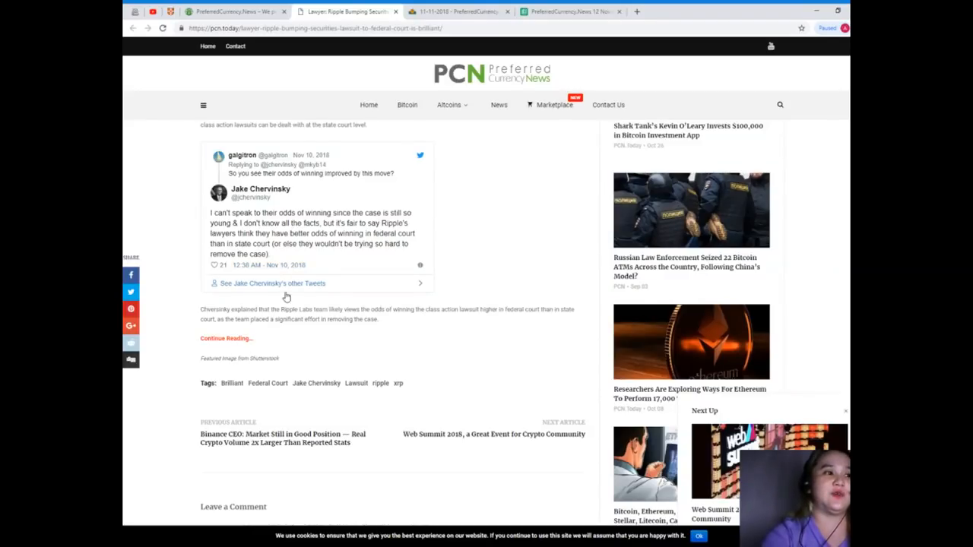
{"action": "scroll", "scroll_direction": "down", "scroll_amount": 3}
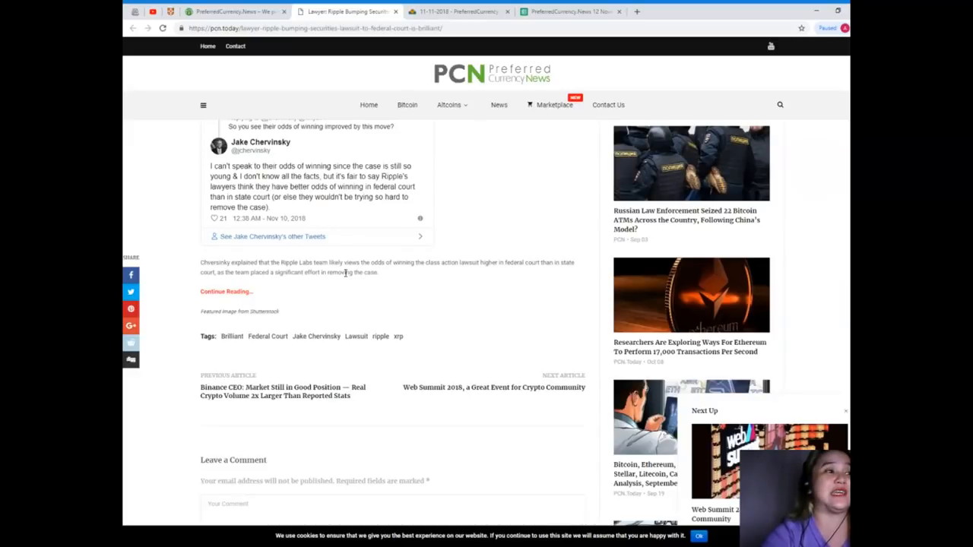
{"action": "mouse_move", "coordinate": [330, 322]}
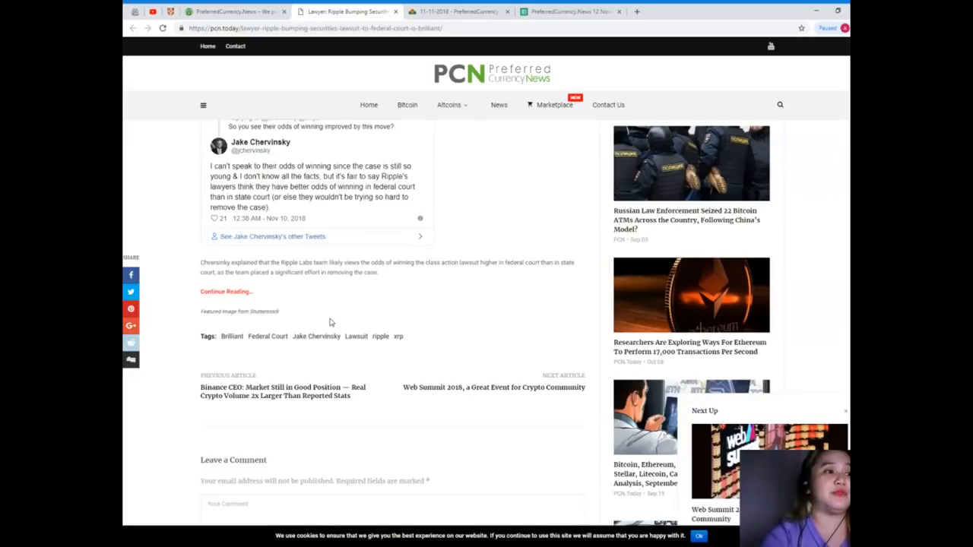
{"action": "scroll", "scroll_direction": "up", "scroll_amount": 3}
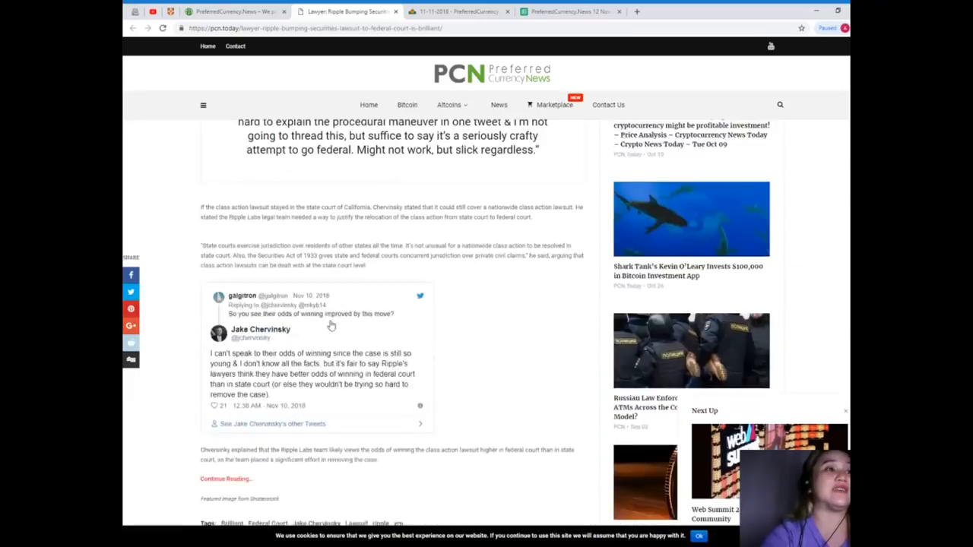
{"action": "scroll", "scroll_direction": "up", "scroll_amount": 3}
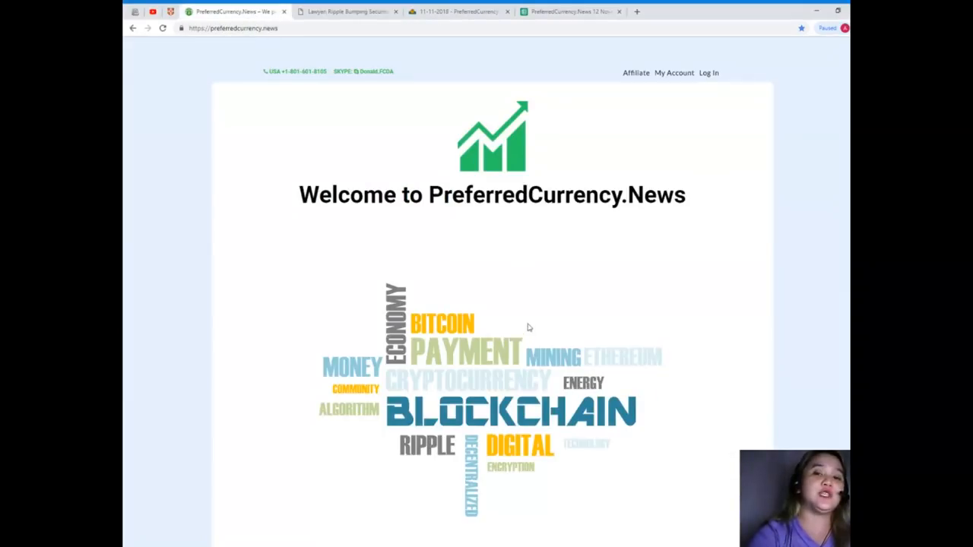
{"action": "mouse_move", "coordinate": [502, 290]}
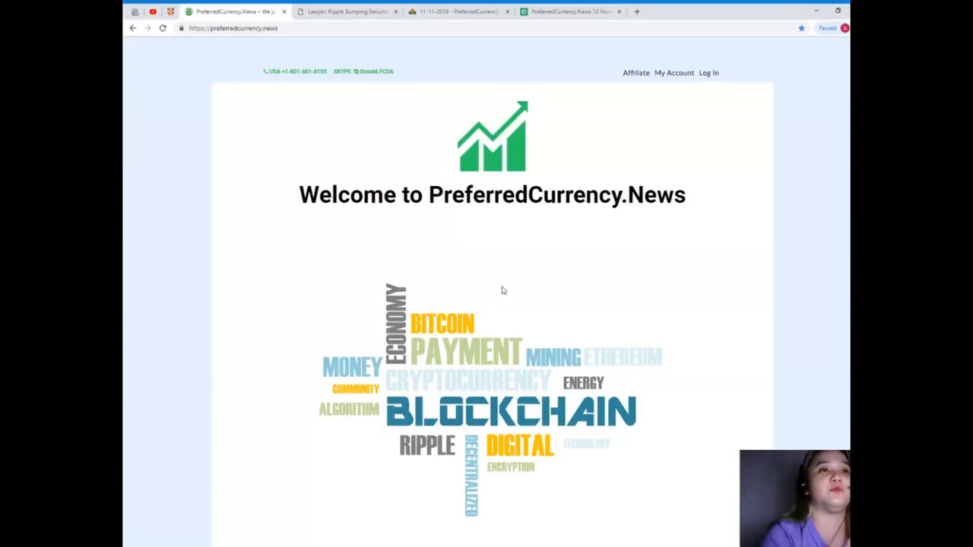
Step: Scroll past the Subscribe Now PayPal/Coinbase and video sections to the Contact Us form
{"action": "scroll", "scroll_direction": "down", "scroll_amount": 3}
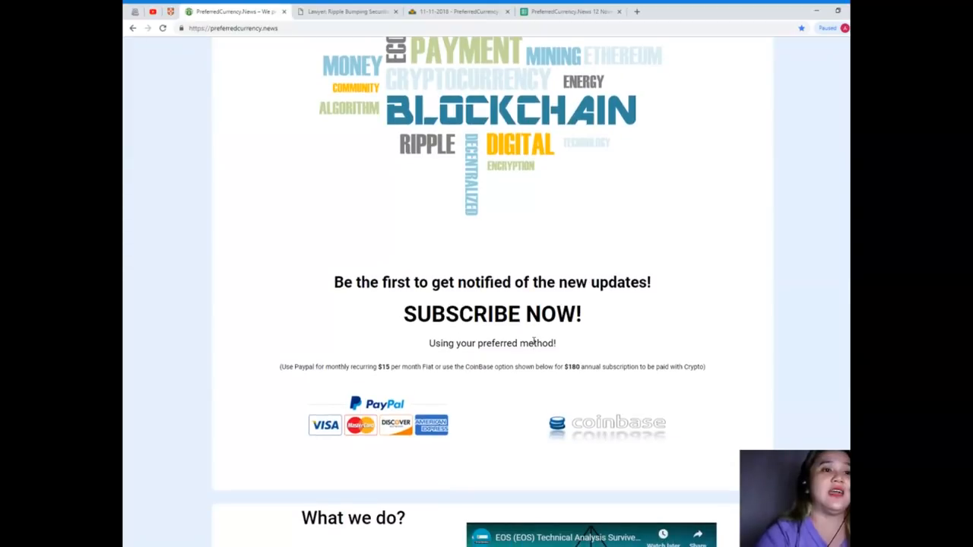
{"action": "scroll", "scroll_direction": "down", "scroll_amount": 3}
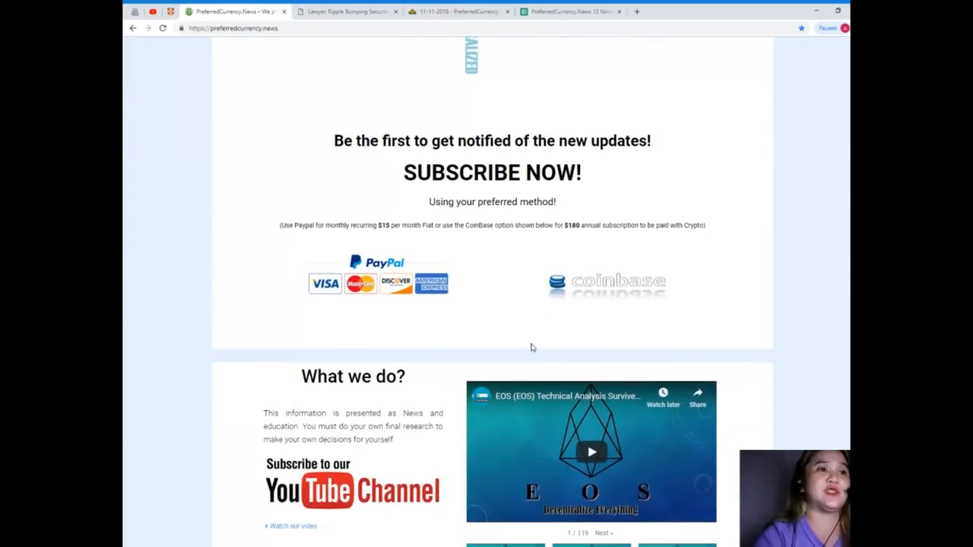
{"action": "scroll", "scroll_direction": "down", "scroll_amount": 3}
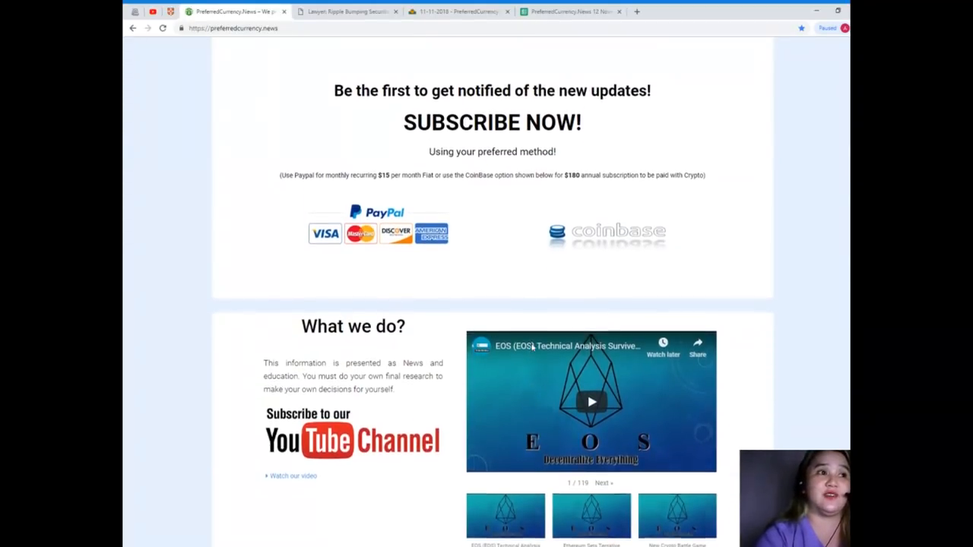
{"action": "scroll", "scroll_direction": "down", "scroll_amount": 3}
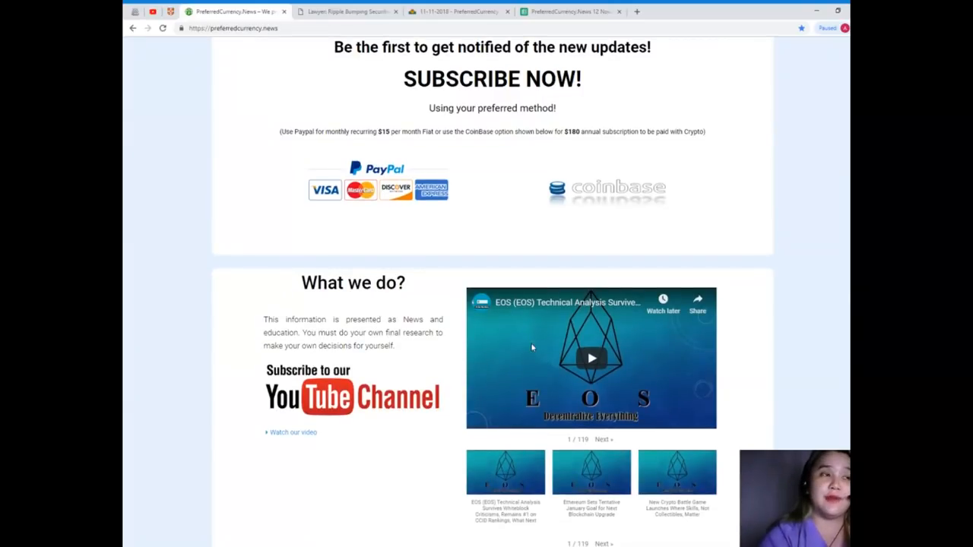
{"action": "scroll", "scroll_direction": "down", "scroll_amount": 3}
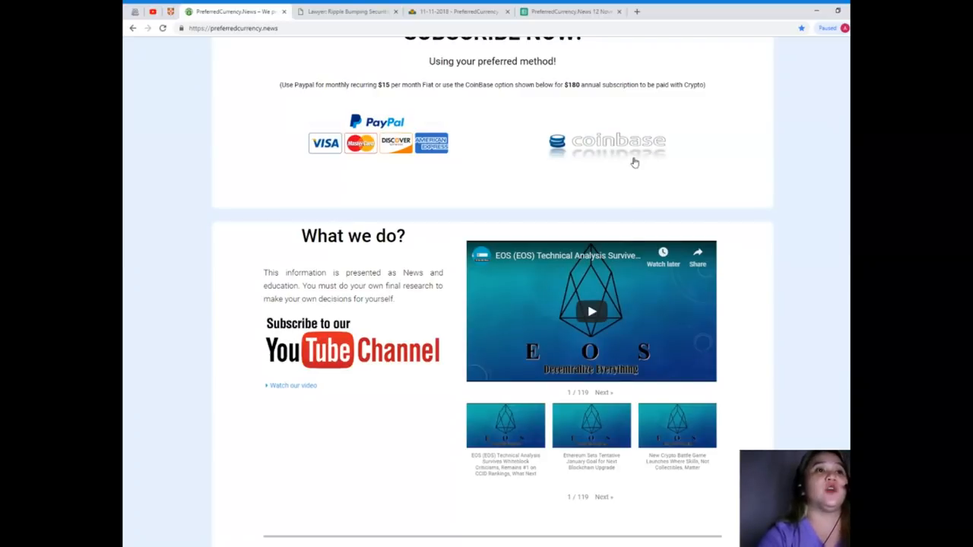
{"action": "mouse_move", "coordinate": [621, 152]}
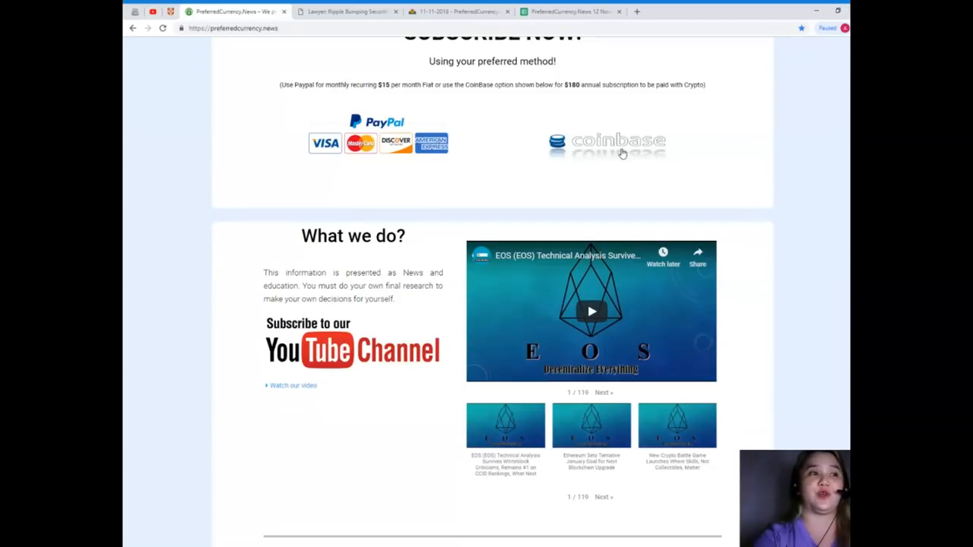
{"action": "scroll", "scroll_direction": "down", "scroll_amount": 3}
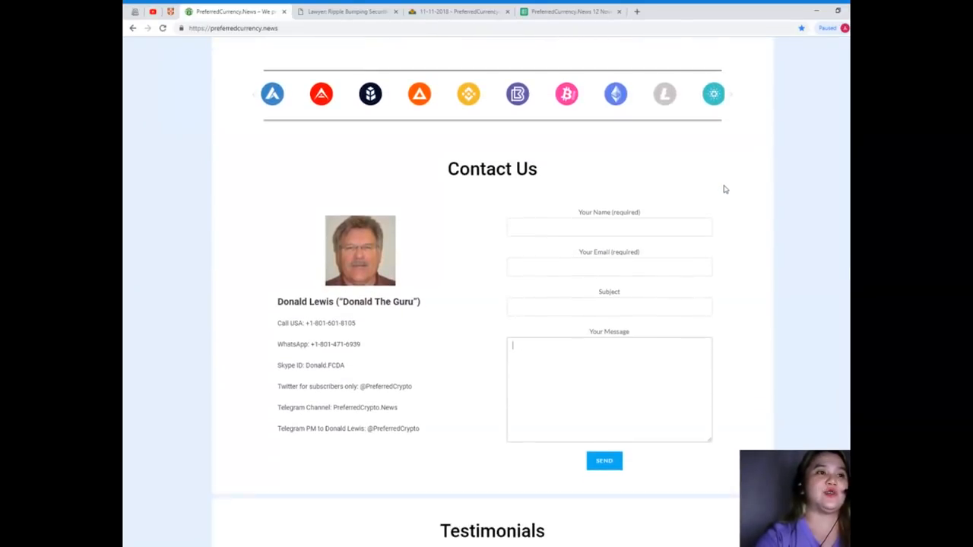
Step: Browse the Contact Us details, then scroll back to the welcome banner at the top
{"action": "scroll", "scroll_direction": "down", "scroll_amount": 3}
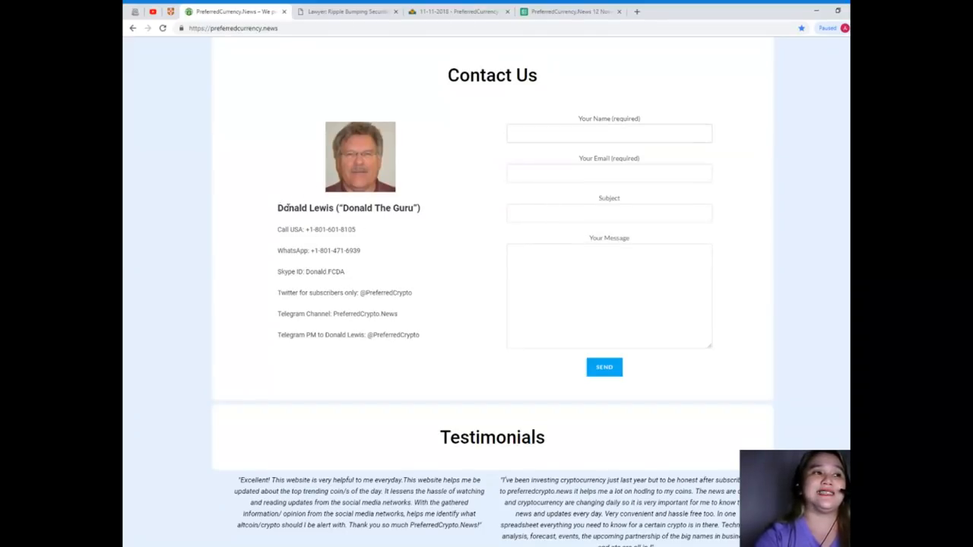
{"action": "scroll", "scroll_direction": "down", "scroll_amount": 3}
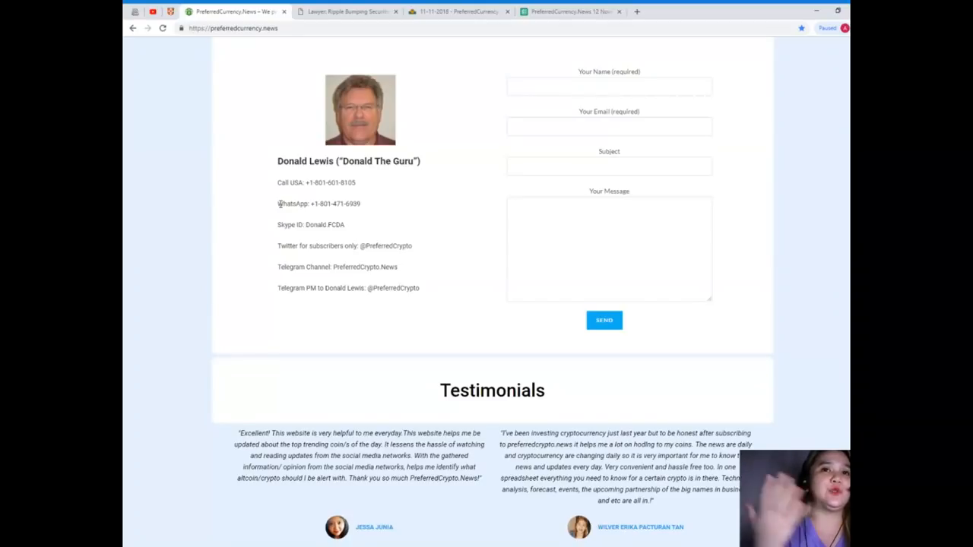
{"action": "scroll", "scroll_direction": "up", "scroll_amount": 3}
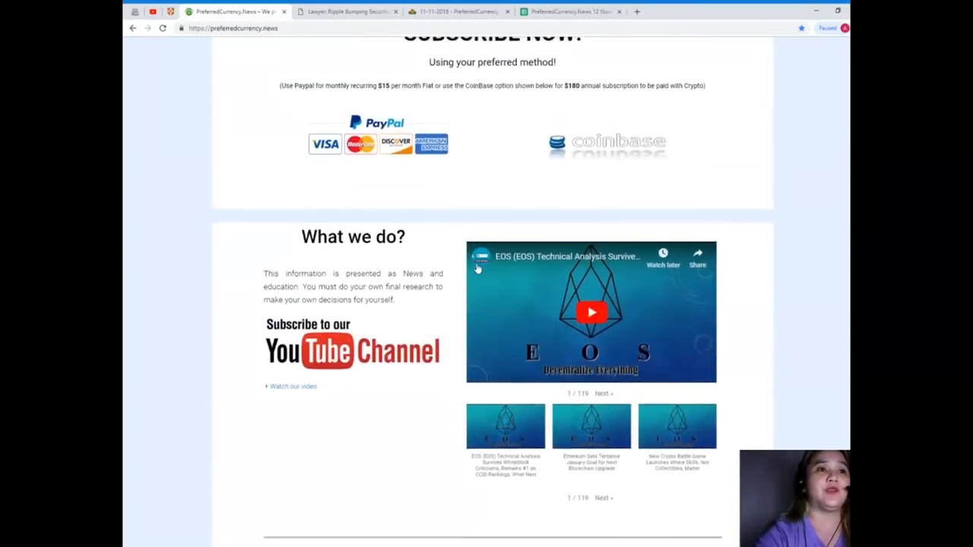
{"action": "scroll", "scroll_direction": "down", "scroll_amount": 3}
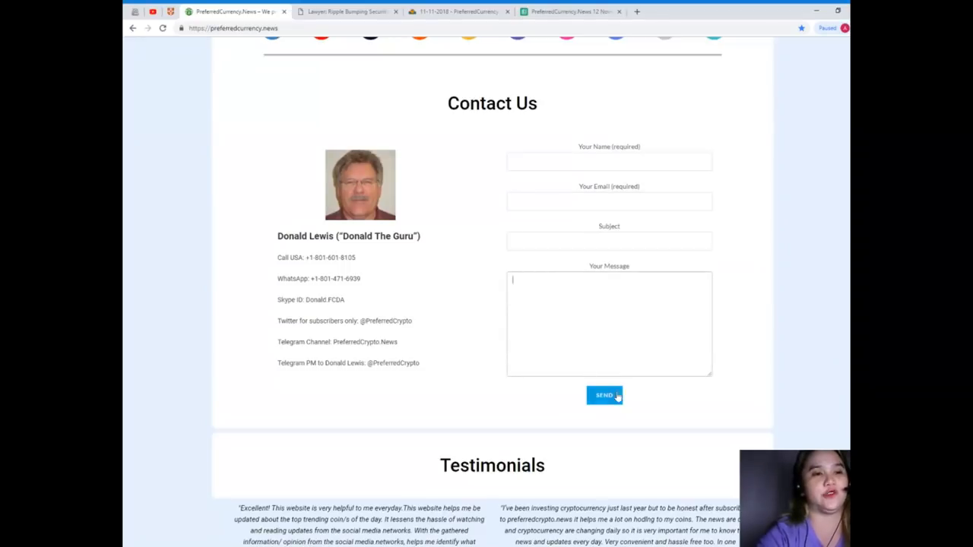
{"action": "scroll", "scroll_direction": "up", "scroll_amount": 3}
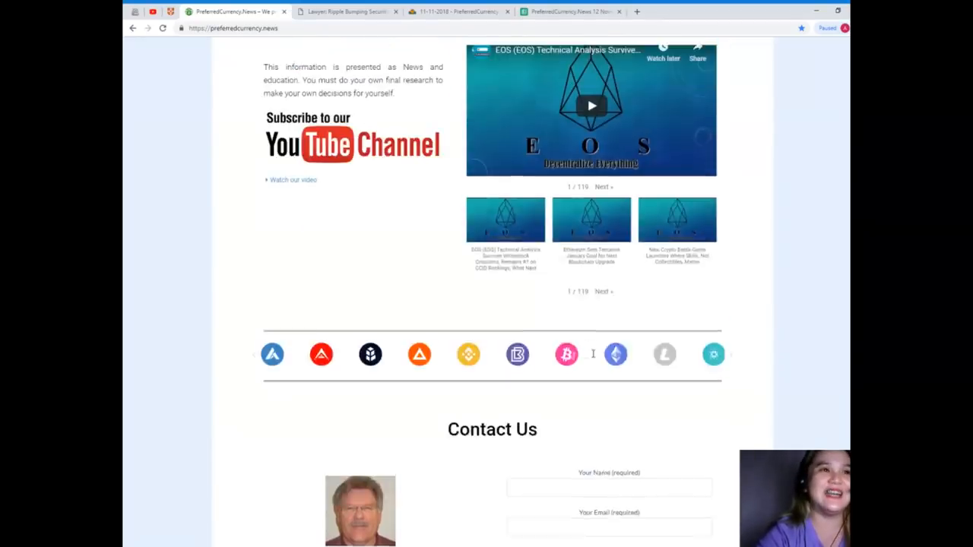
{"action": "scroll", "scroll_direction": "up", "scroll_amount": 3}
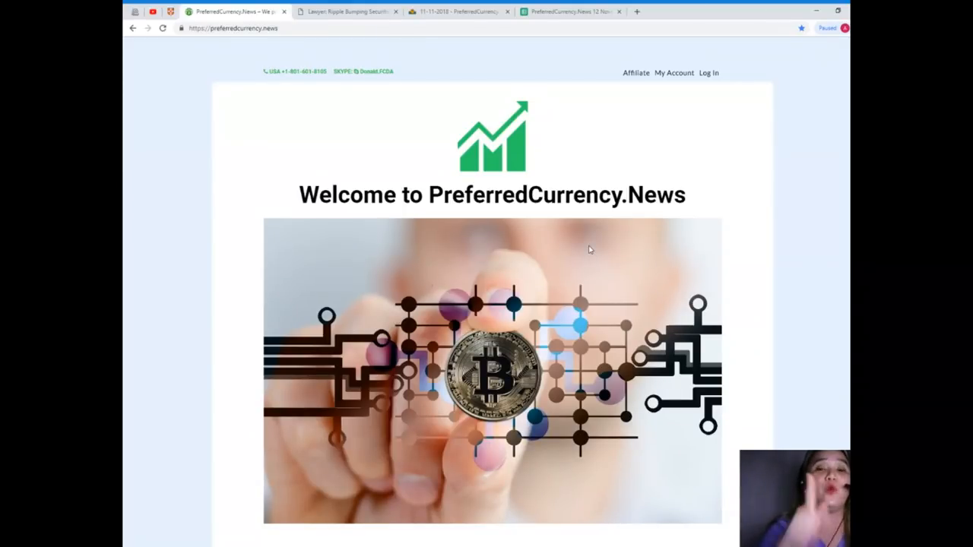
{"action": "mouse_move", "coordinate": [635, 72]}
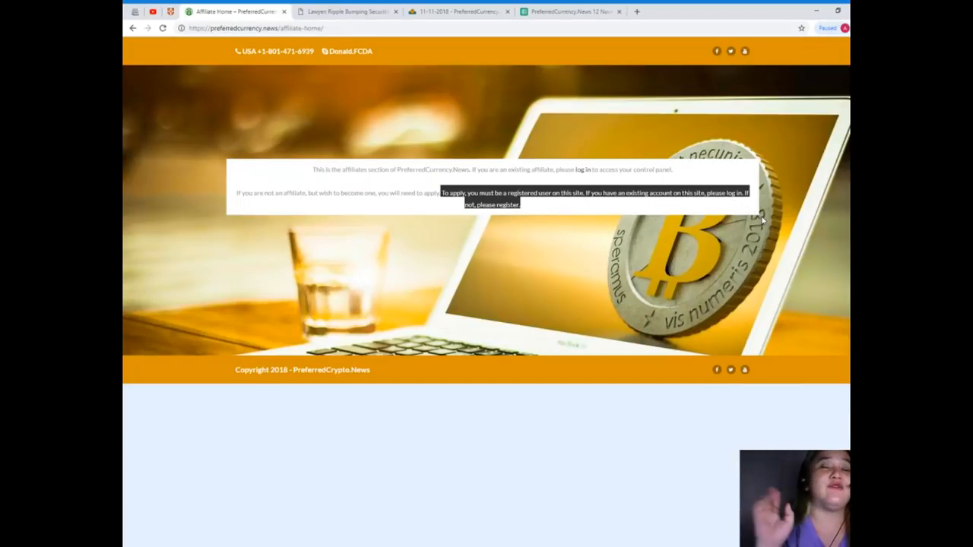
{"action": "mouse_move", "coordinate": [720, 181]}
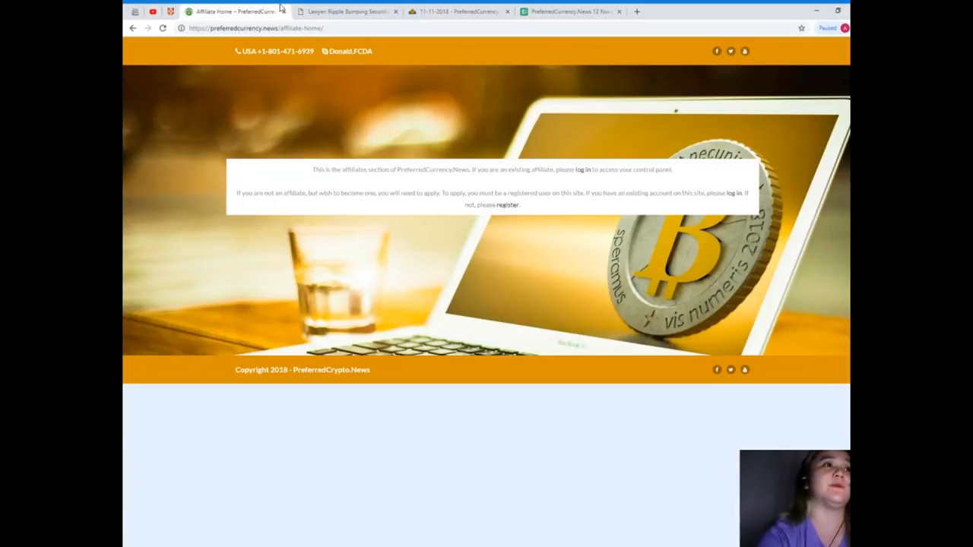
Step: Open the 12 November 2018 newsletter and scroll to Donald's Research List and Open Spreadsheet
{"action": "left_click", "coordinate": [456, 10]}
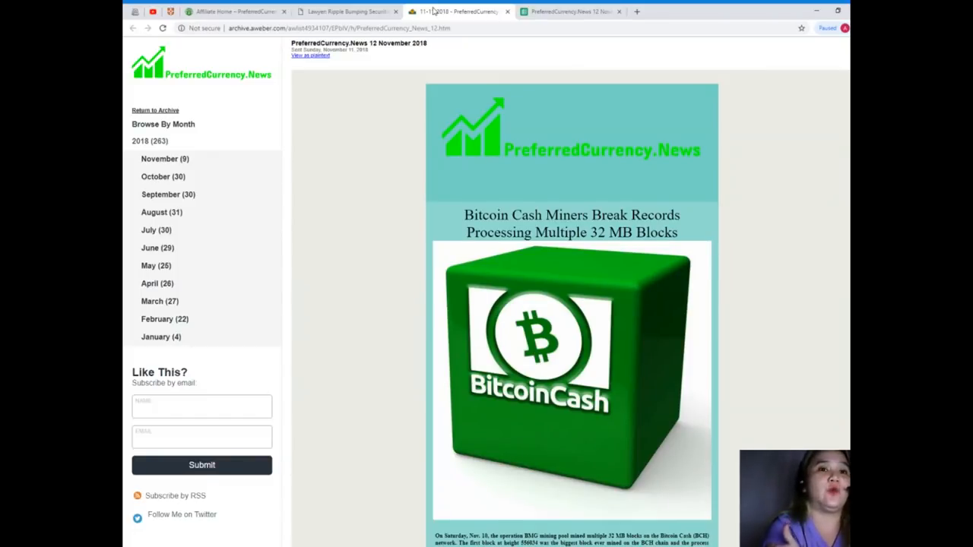
{"action": "scroll", "scroll_direction": "down", "scroll_amount": 3}
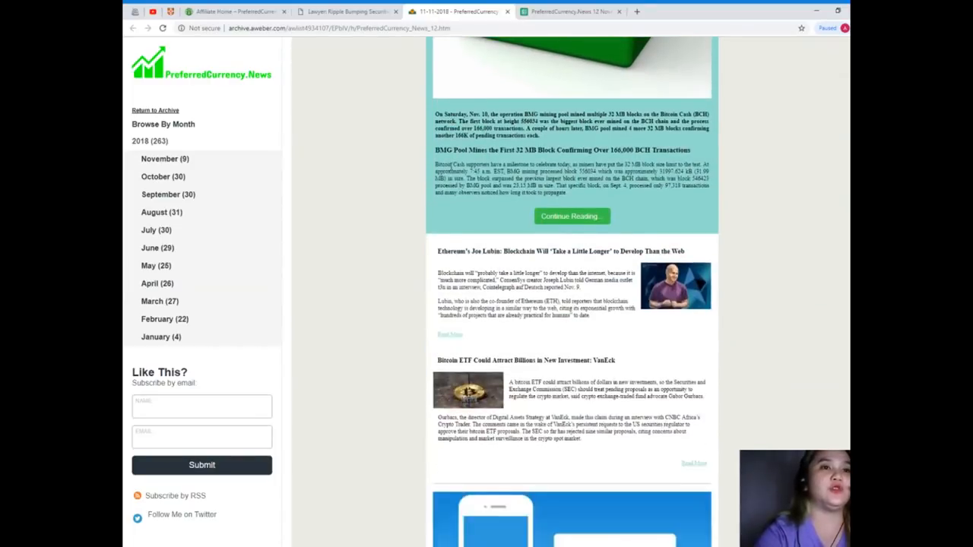
{"action": "scroll", "scroll_direction": "down", "scroll_amount": 3}
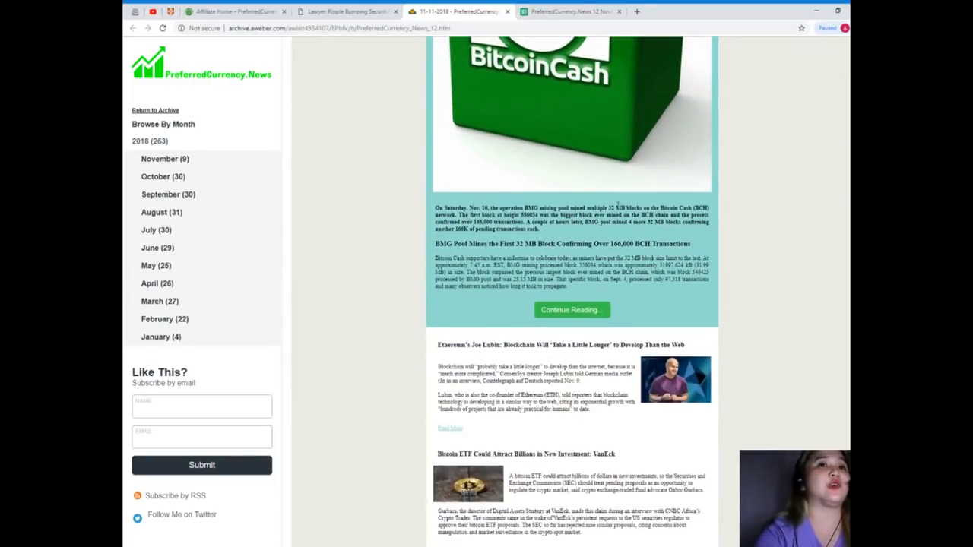
{"action": "scroll", "scroll_direction": "down", "scroll_amount": 3}
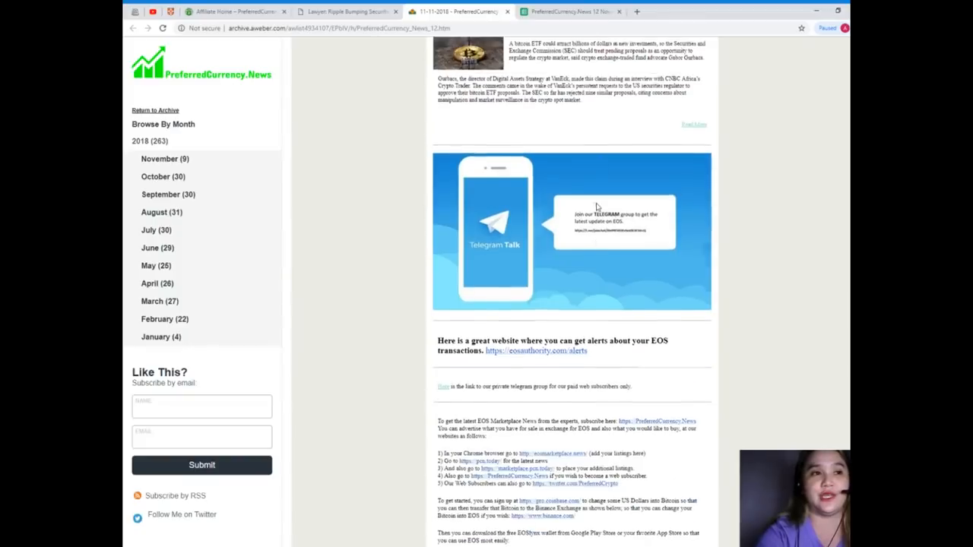
{"action": "scroll", "scroll_direction": "down", "scroll_amount": 3}
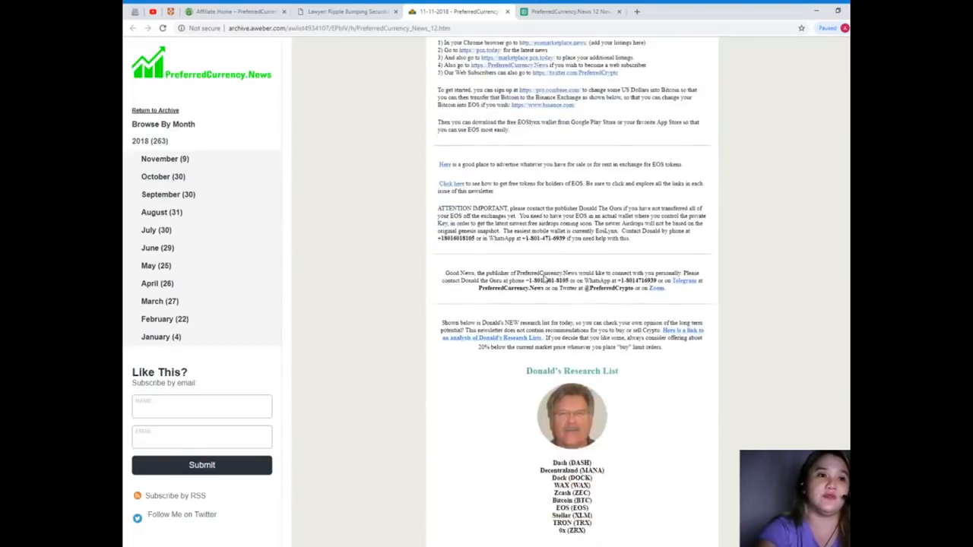
{"action": "scroll", "scroll_direction": "down", "scroll_amount": 3}
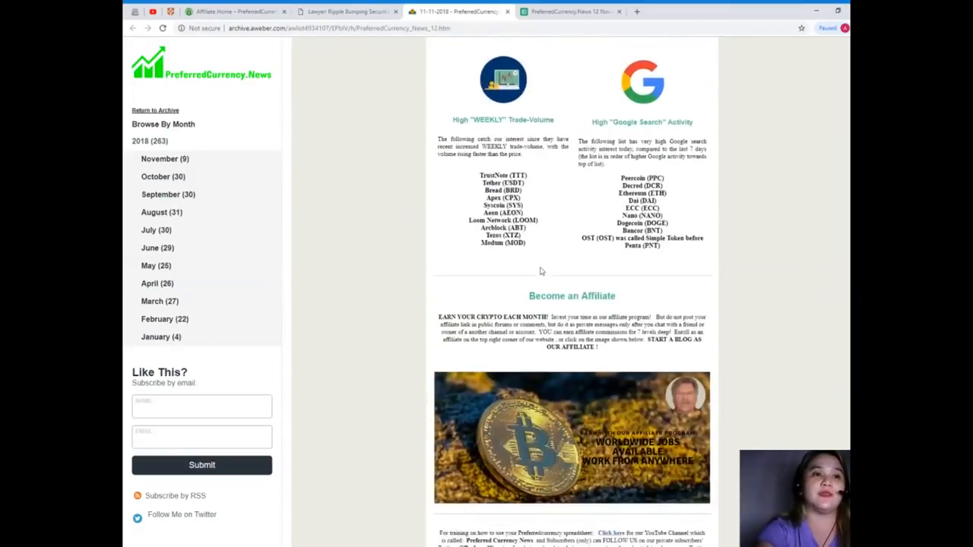
{"action": "scroll", "scroll_direction": "down", "scroll_amount": 3}
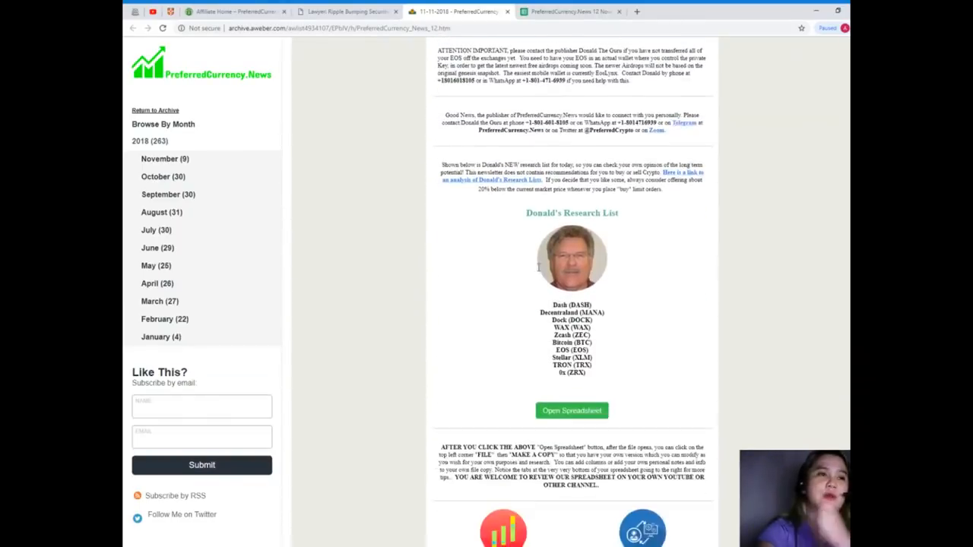
{"action": "scroll", "scroll_direction": "down", "scroll_amount": 3}
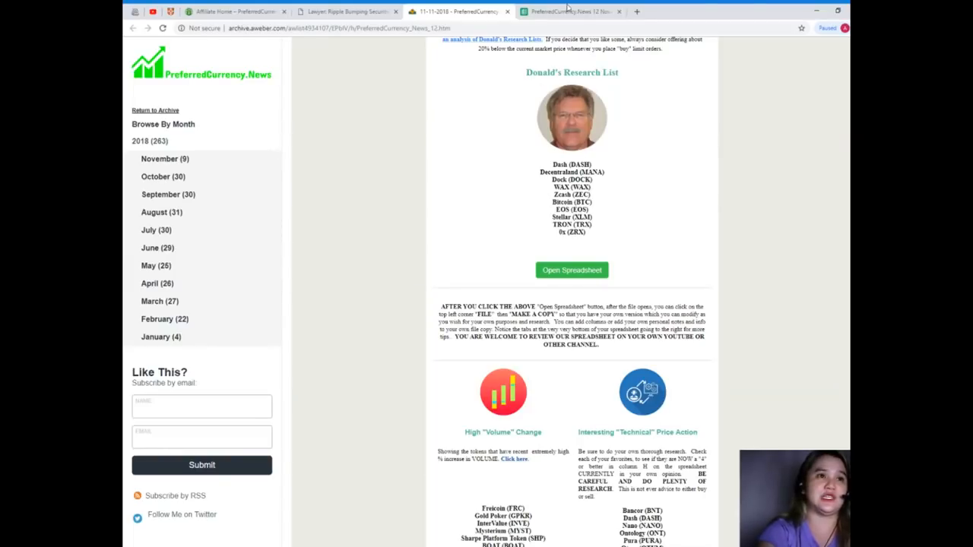
Step: Open Donald's research list as the 12 November 2018 Google Sheet
{"action": "left_click", "coordinate": [572, 270]}
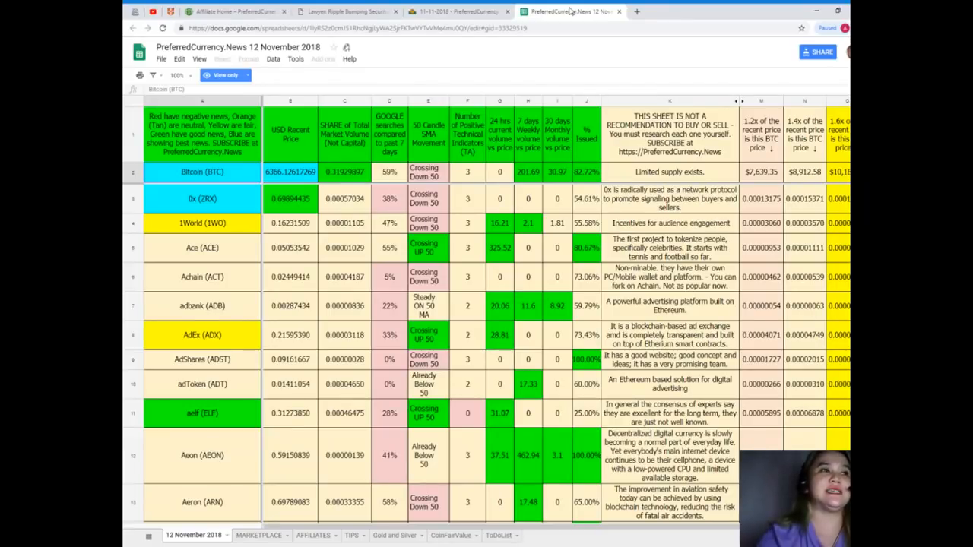
{"action": "mouse_move", "coordinate": [523, 335]}
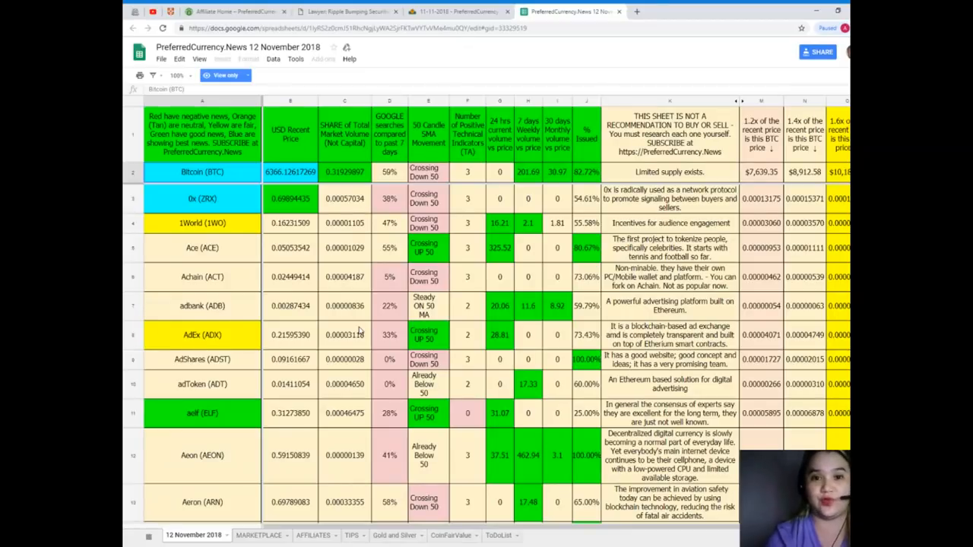
{"action": "mouse_move", "coordinate": [228, 256]}
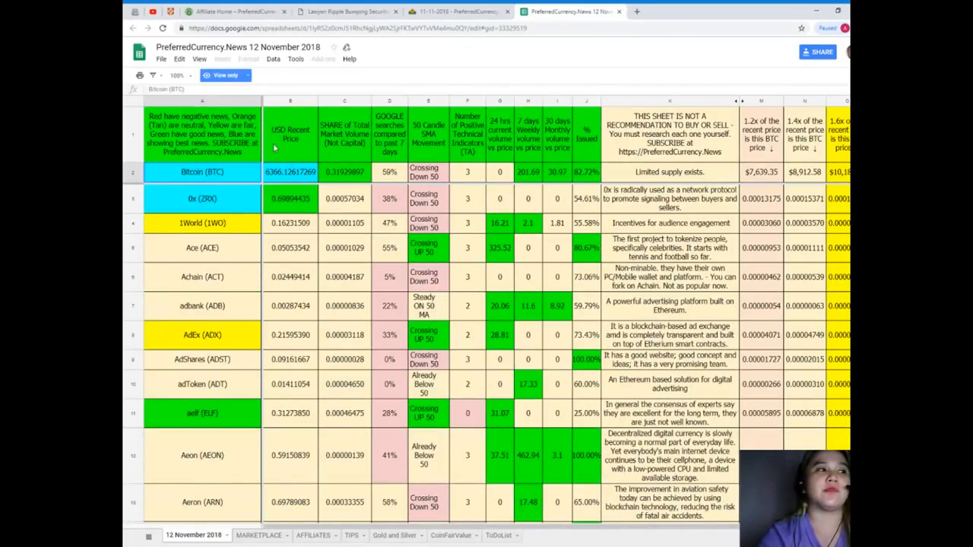
{"action": "left_click", "coordinate": [202, 248]}
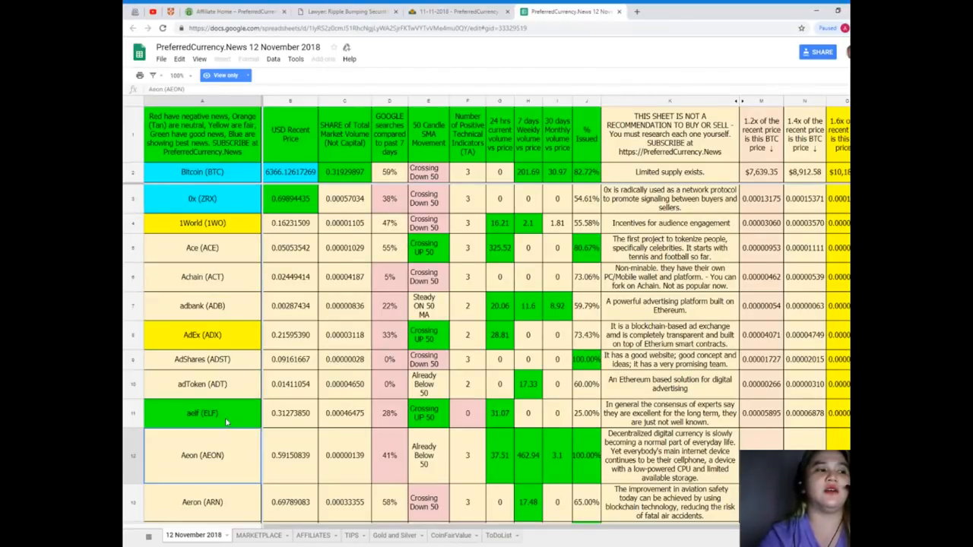
{"action": "scroll", "scroll_direction": "down", "scroll_amount": 3}
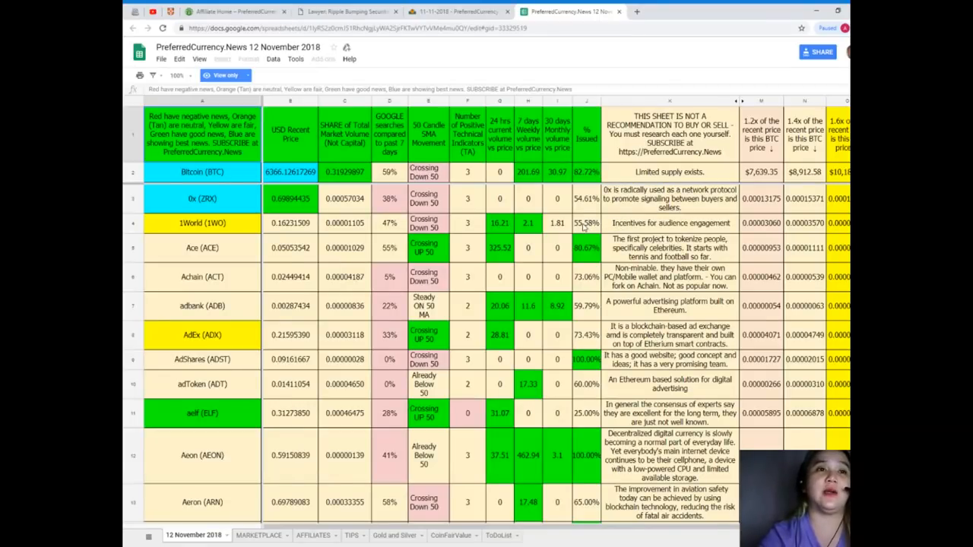
{"action": "mouse_move", "coordinate": [574, 191]}
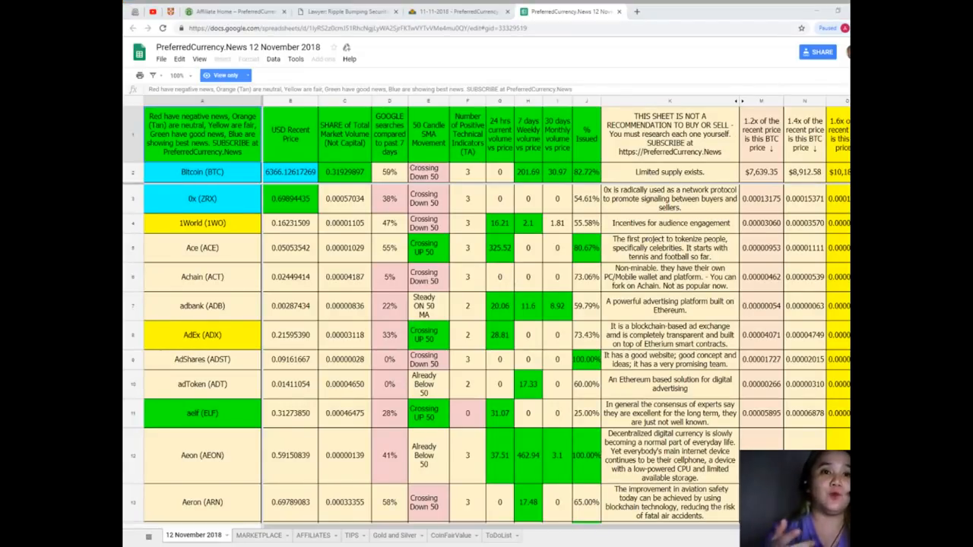
{"action": "mouse_move", "coordinate": [573, 190]}
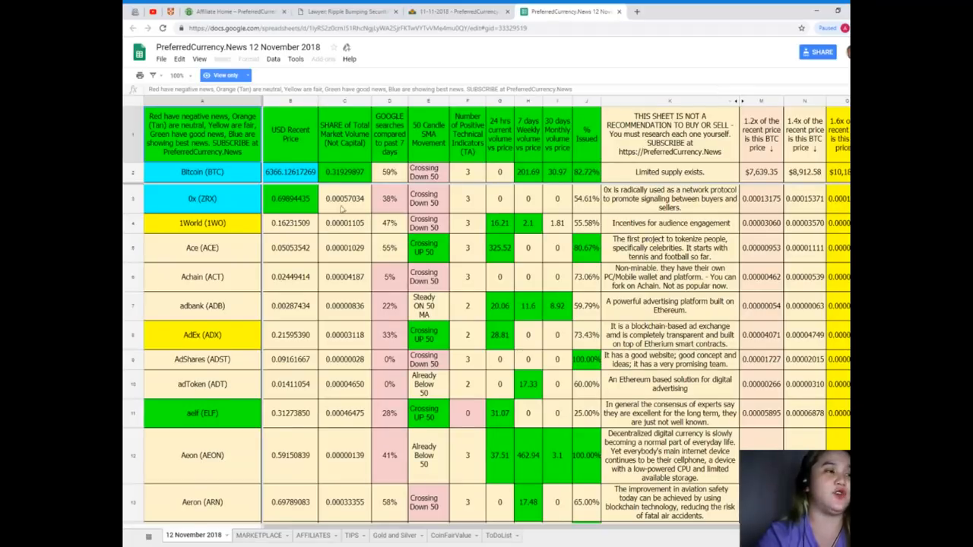
{"action": "scroll", "scroll_direction": "down", "scroll_amount": 3}
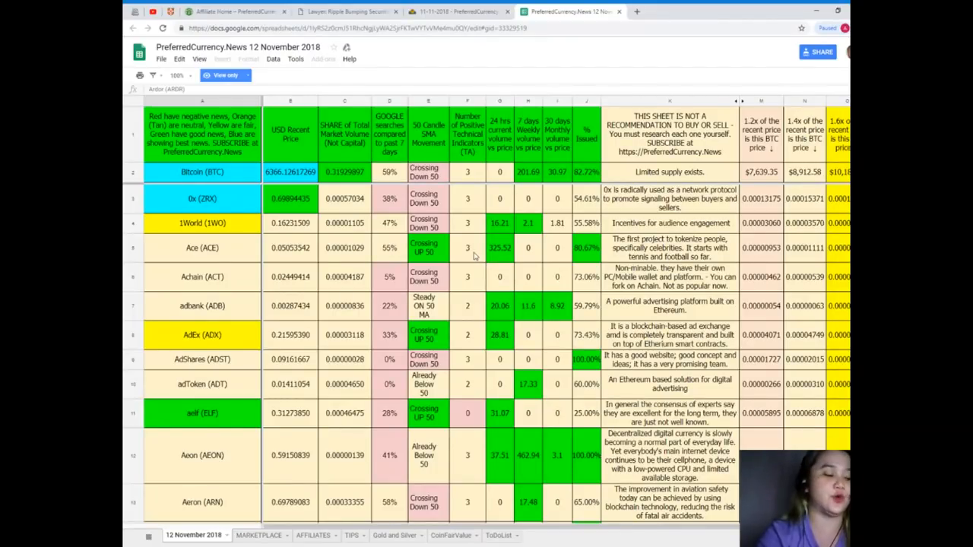
Step: Find 'DAV' in the sheet and select the DAV Token USD price cell
{"action": "key", "text": "ctrl+f"}
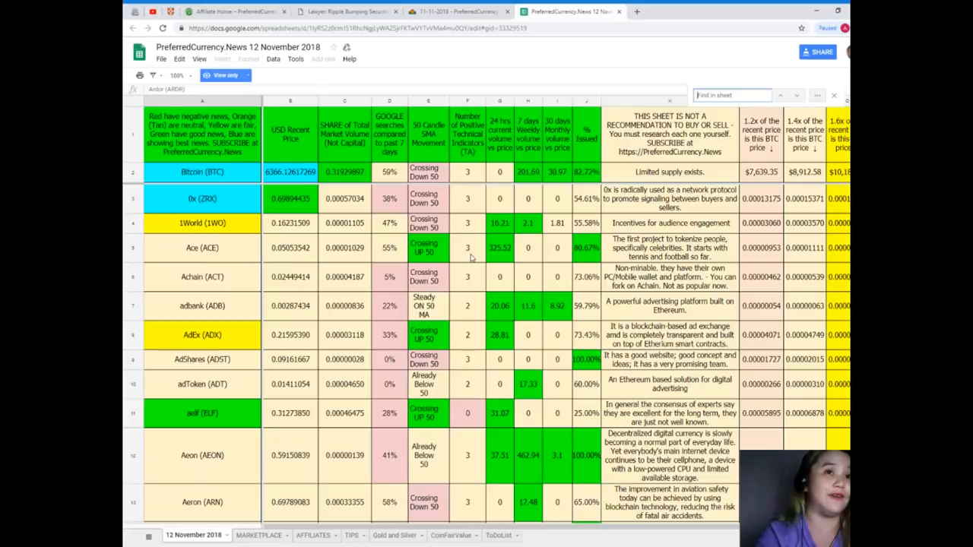
{"action": "type", "text": "DAV"}
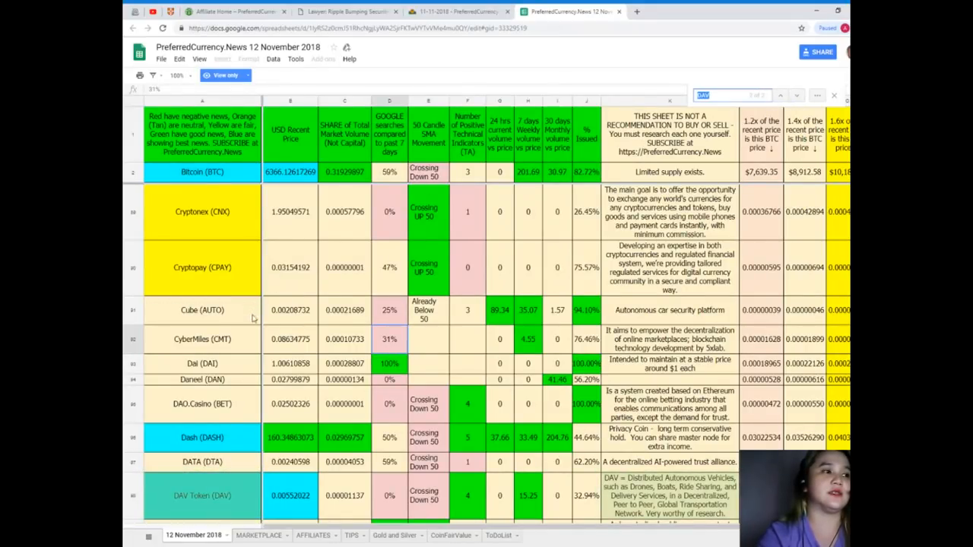
{"action": "scroll", "scroll_direction": "down", "scroll_amount": 3}
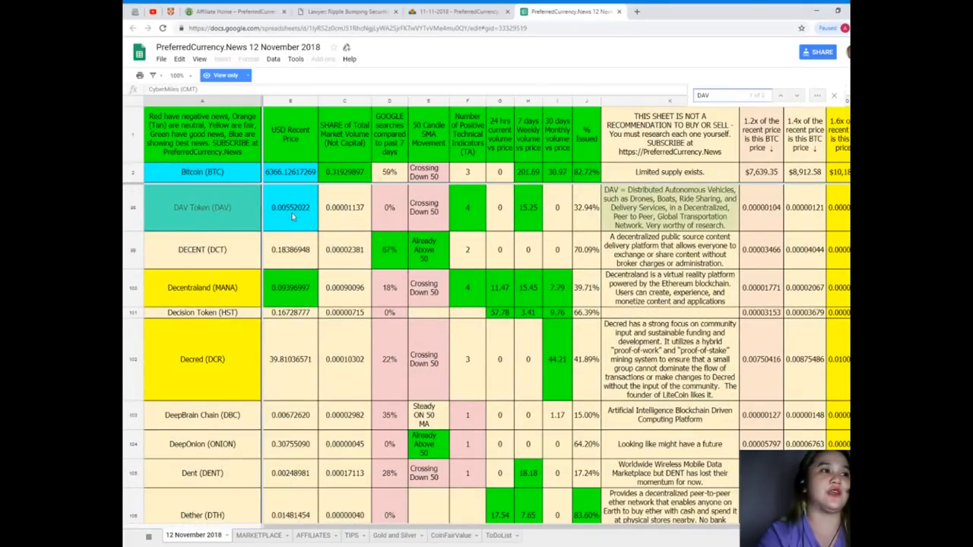
{"action": "left_click", "coordinate": [290, 207]}
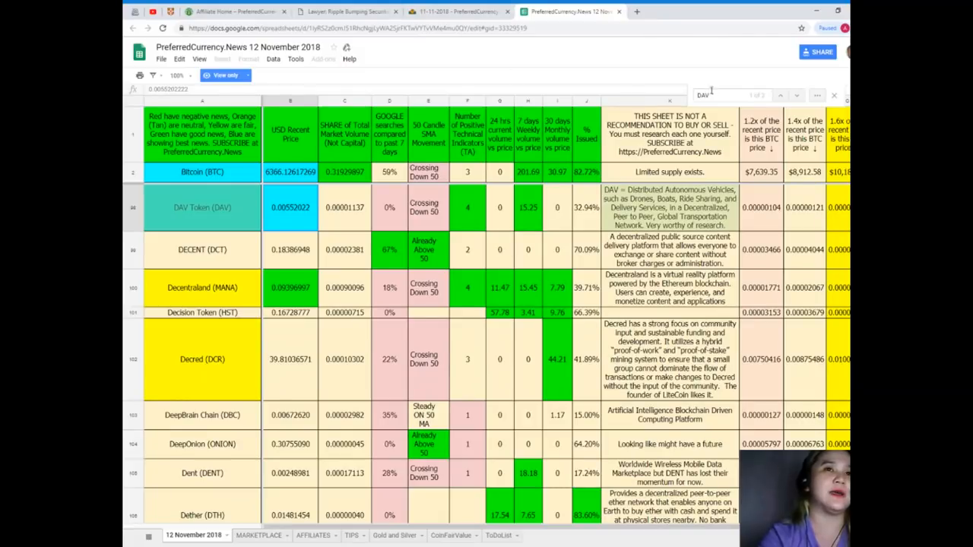
Step: Search for EOS, scroll to its row, then return to the AWeber newsletter archive
{"action": "type", "text": "EOS"}
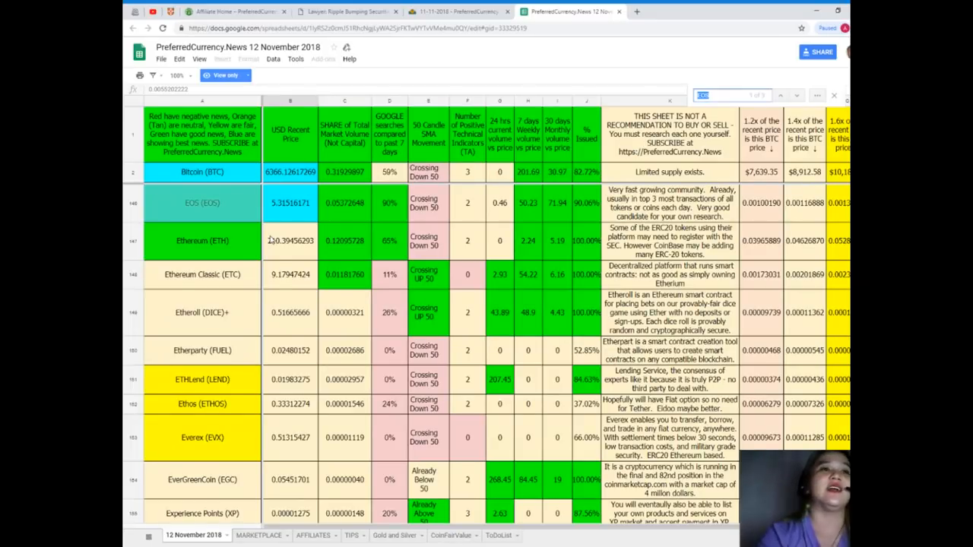
{"action": "scroll", "scroll_direction": "down", "scroll_amount": 3}
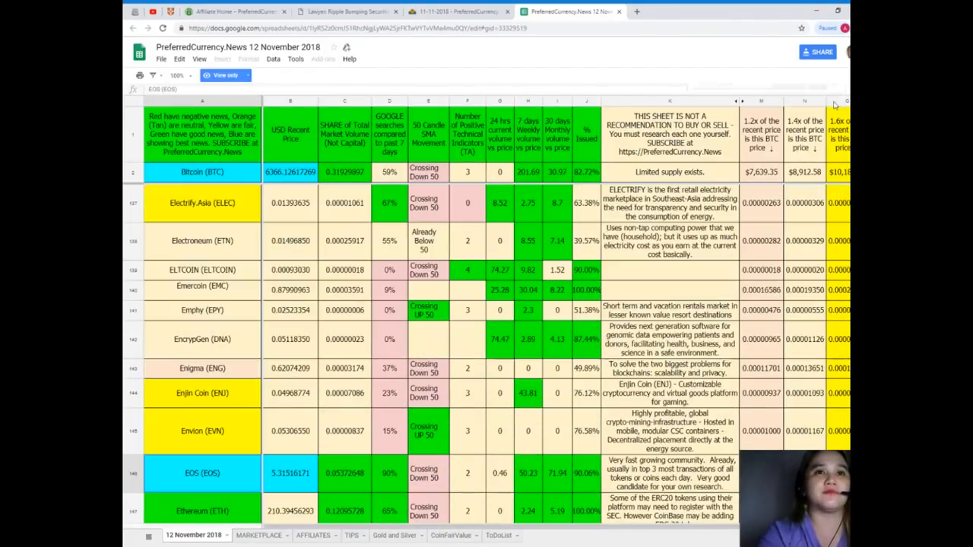
{"action": "mouse_move", "coordinate": [686, 262]}
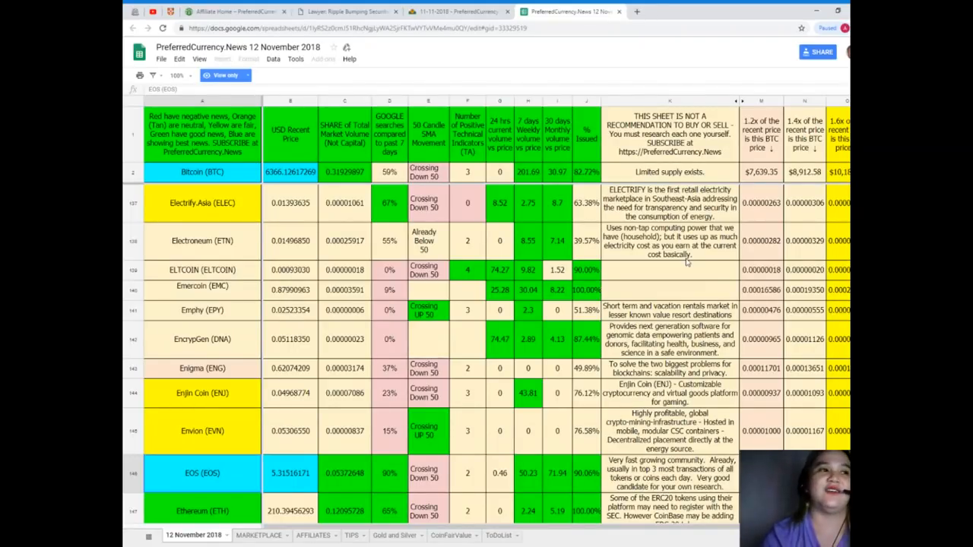
{"action": "scroll", "scroll_direction": "down", "scroll_amount": 3}
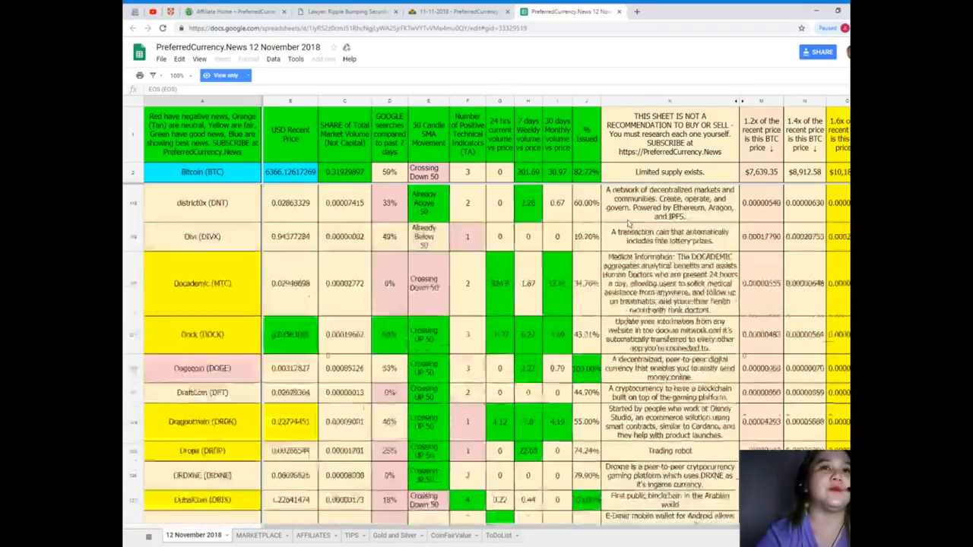
{"action": "left_click", "coordinate": [232, 11]}
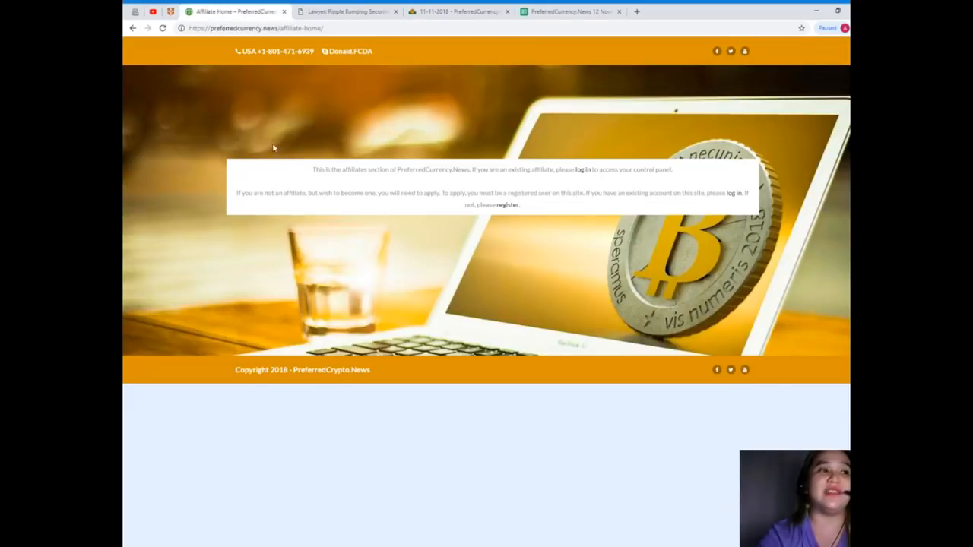
{"action": "left_click", "coordinate": [456, 11]}
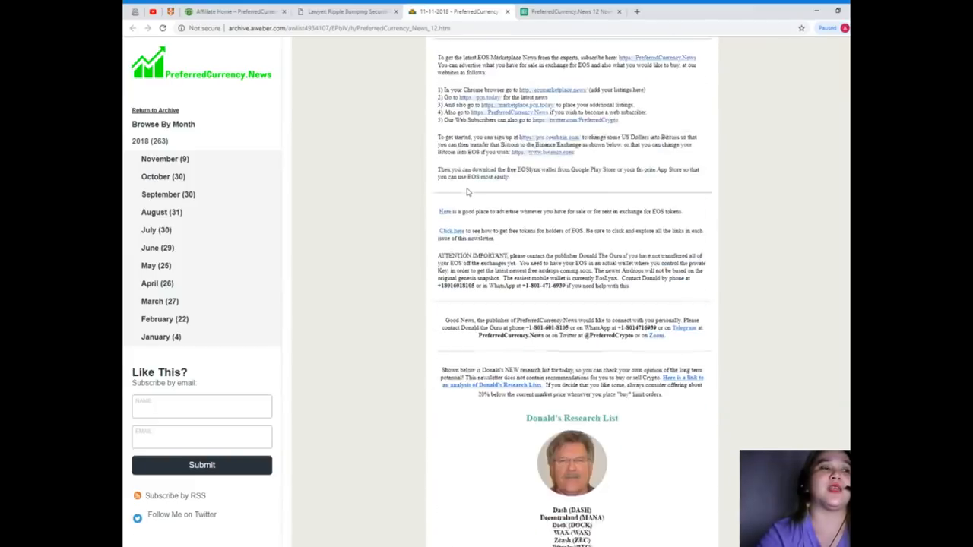